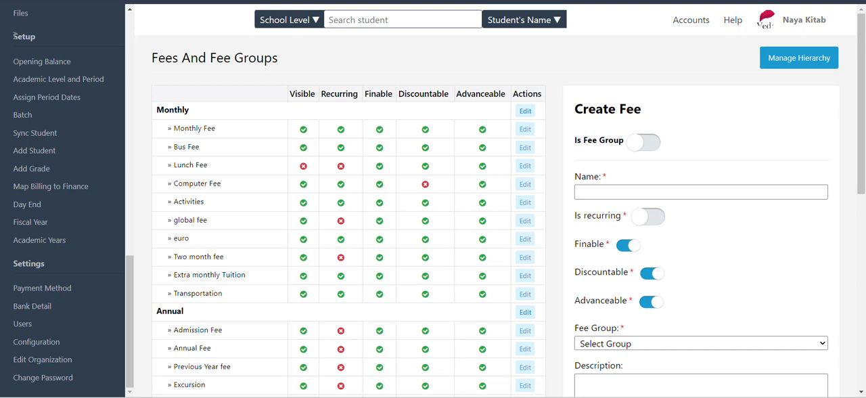
- Open Academic Years and name the new year Academic Year 2080
click(24, 37)
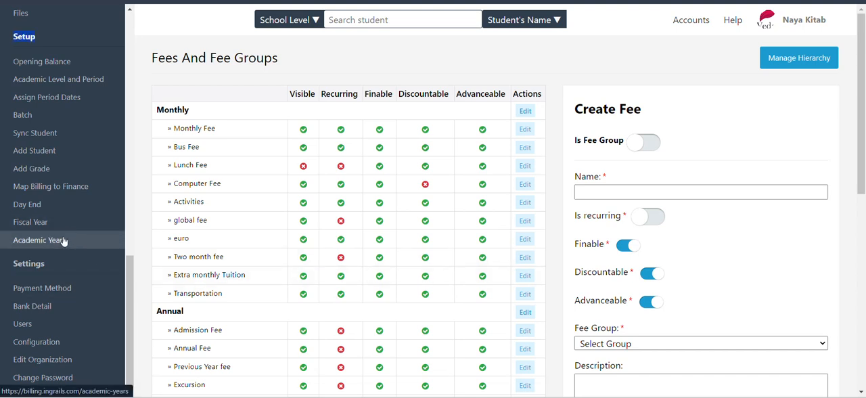
click(40, 239)
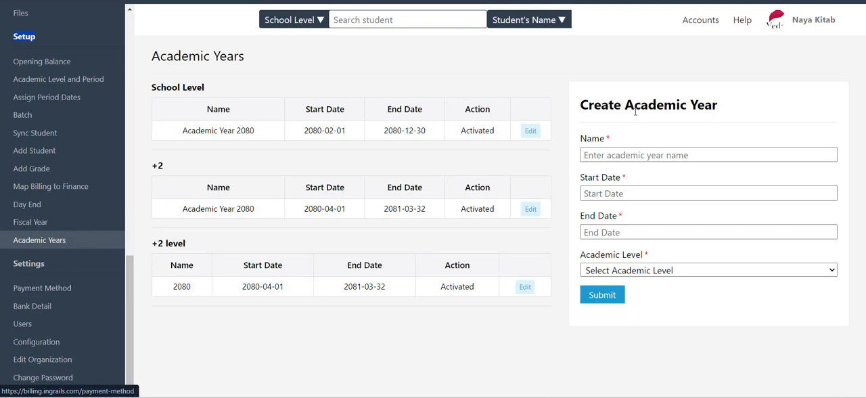
click(708, 155)
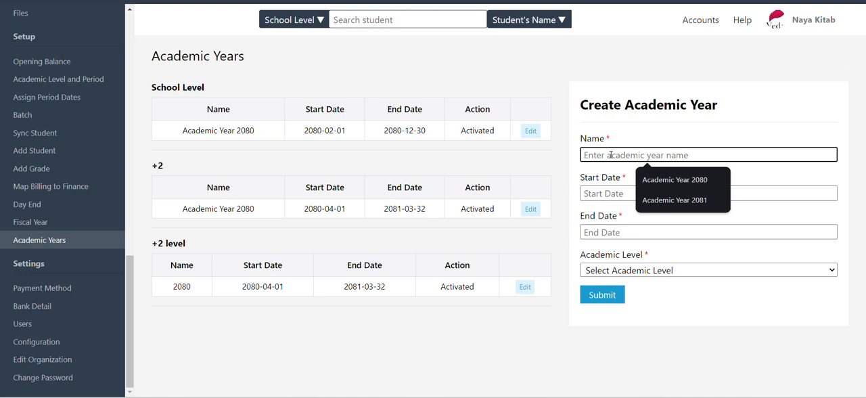
click(674, 200)
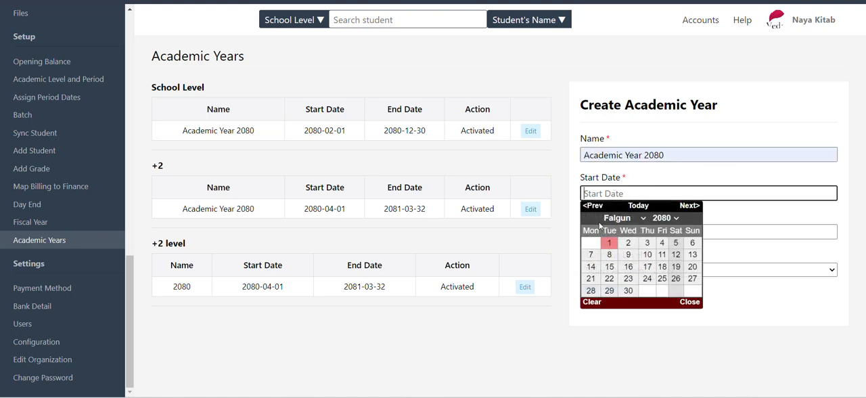
- Set its dates to 2080-01-01 through 2080-12-30 and browse the academic levels
click(621, 217)
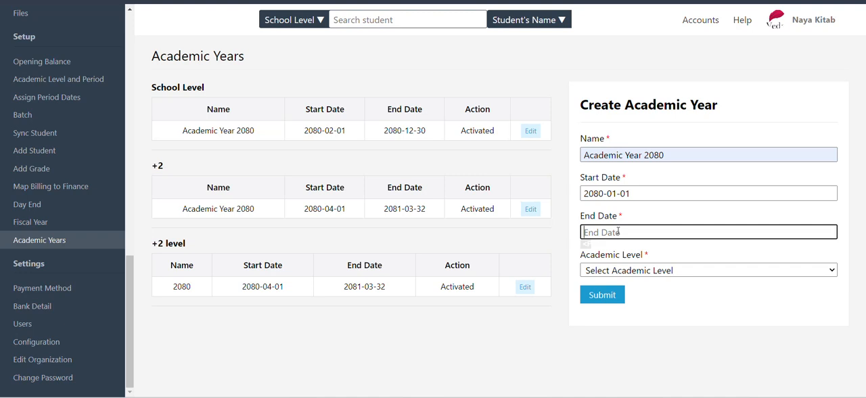
click(707, 232)
text(2080-12-30)
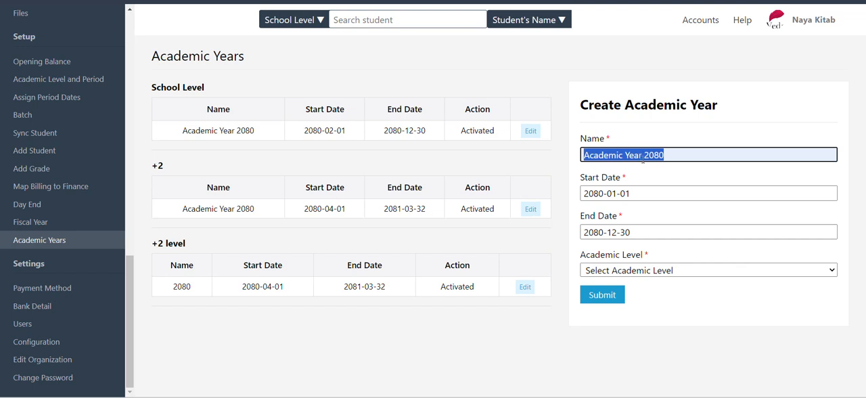
mouse_move(713, 284)
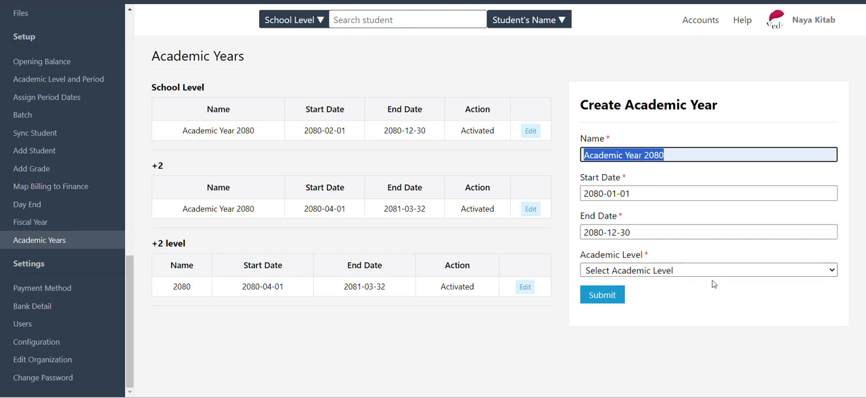
click(708, 270)
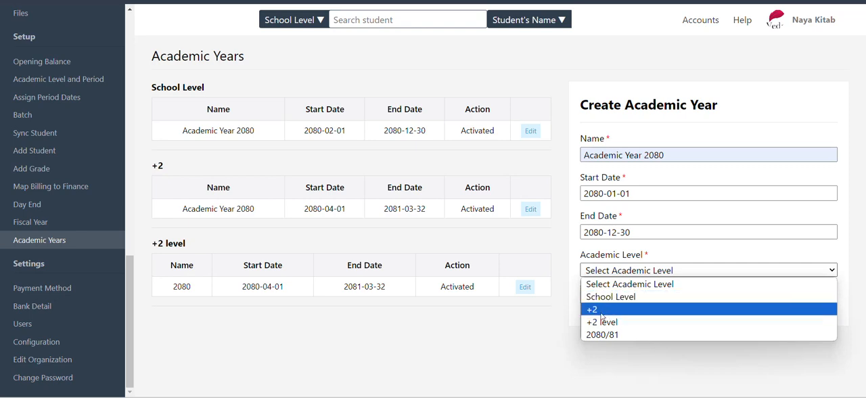
mouse_move(602, 321)
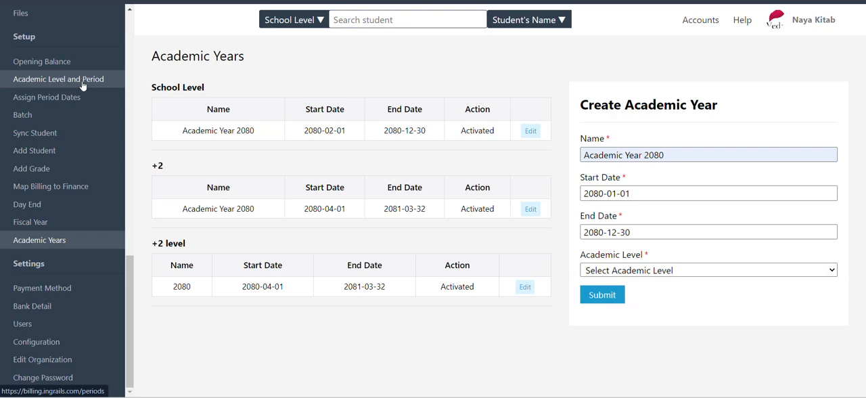
mouse_move(10, 277)
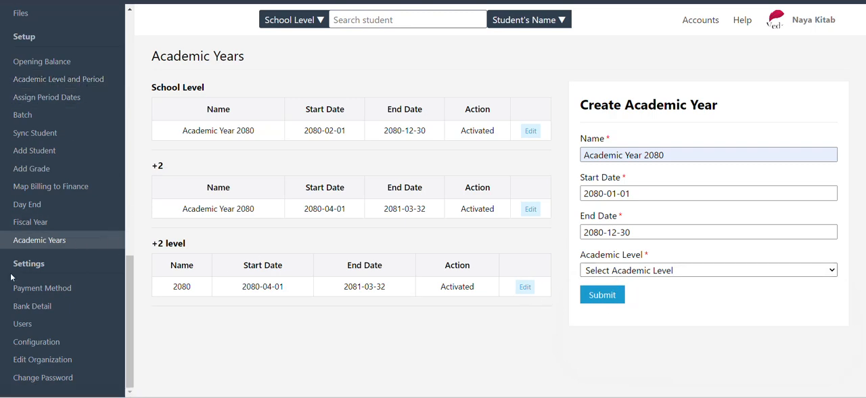
- Open the Fiscal Year page and highlight FY-2078/79 in the list
click(31, 221)
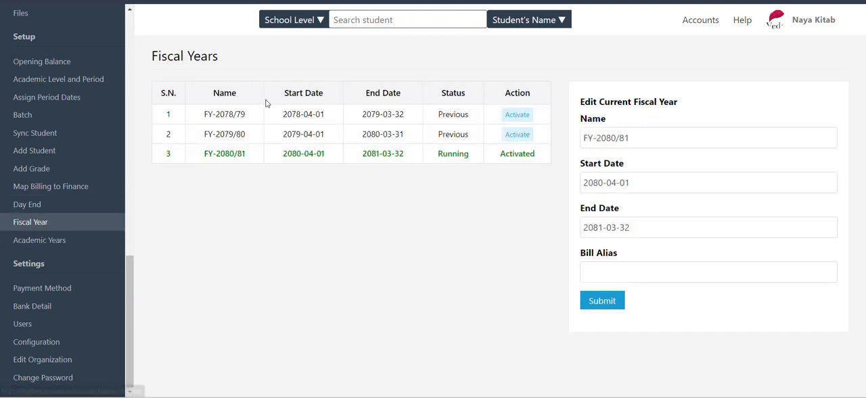
double_click(224, 114)
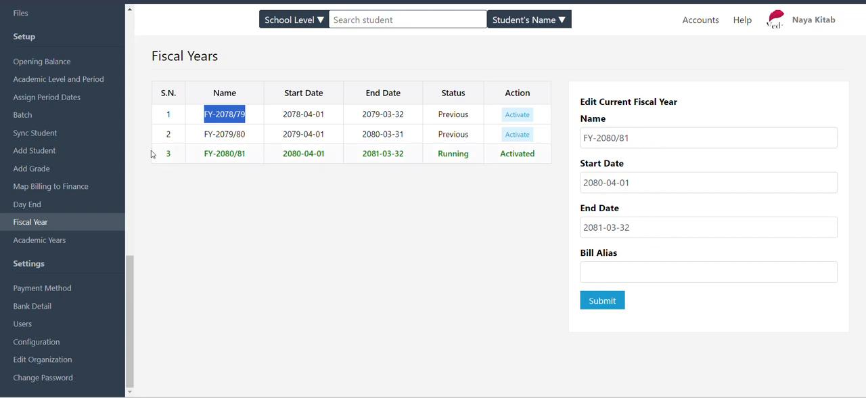
mouse_move(27, 204)
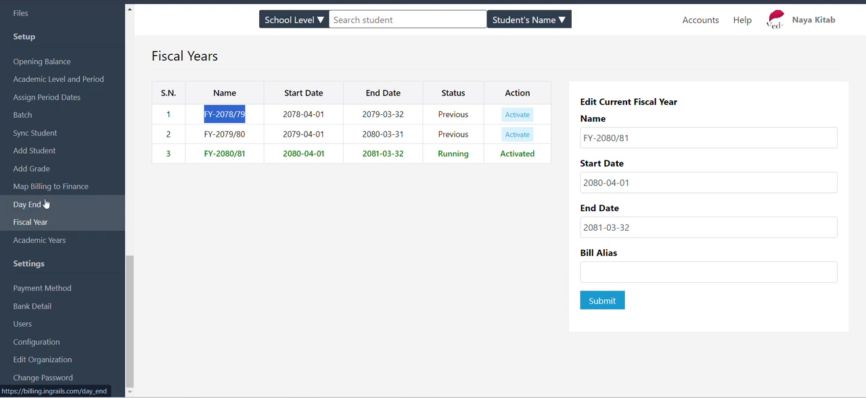
- Open Map Billing to Finance and review existing ledger mappings such as Annual Fee
click(50, 186)
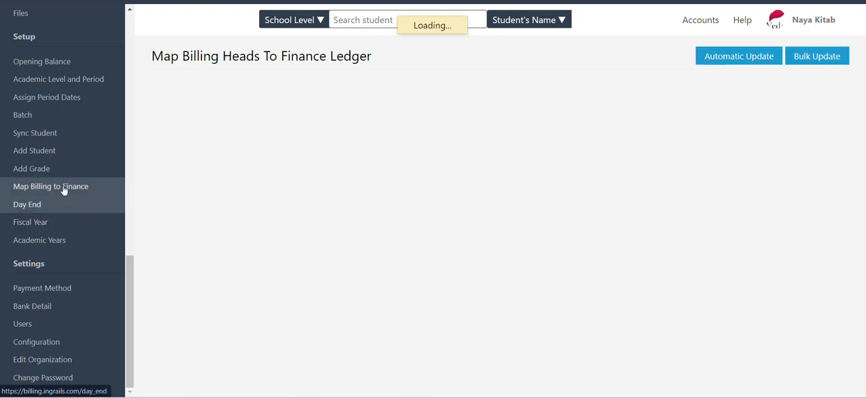
mouse_move(459, 115)
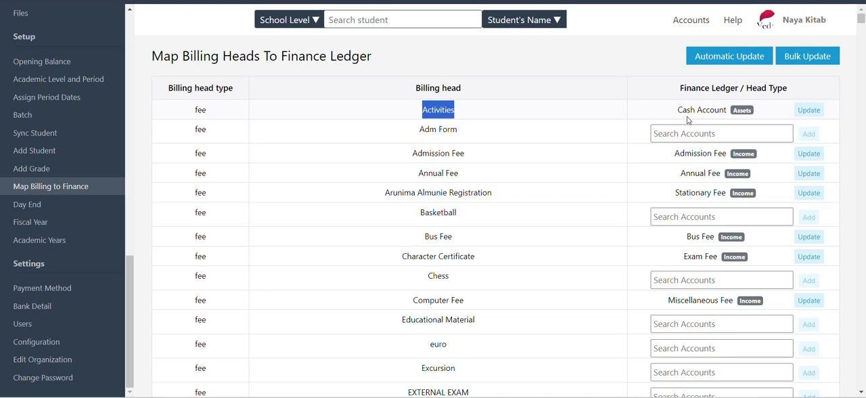
mouse_move(418, 140)
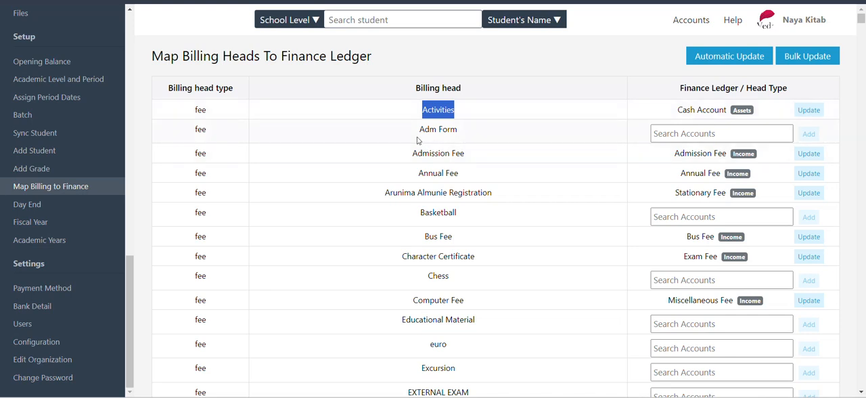
double_click(447, 129)
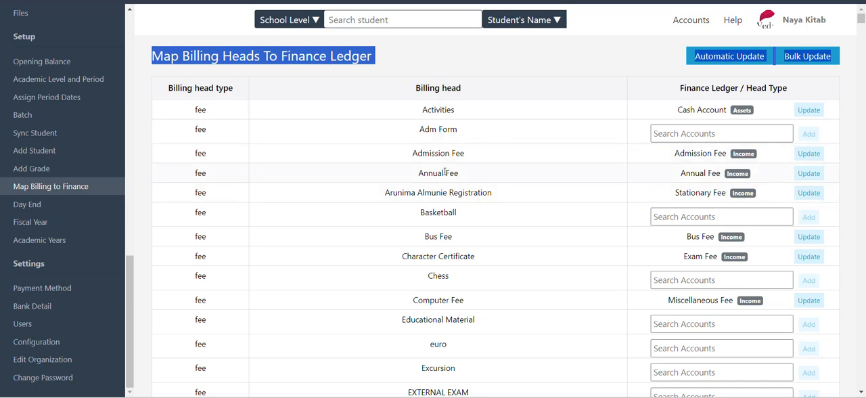
double_click(438, 172)
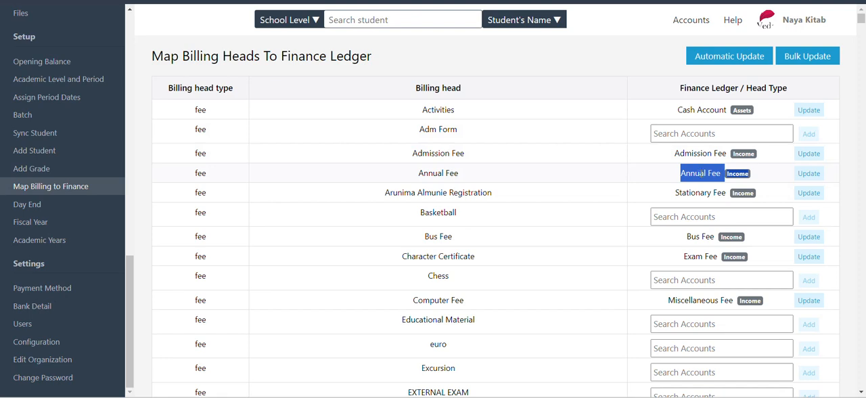
mouse_move(522, 177)
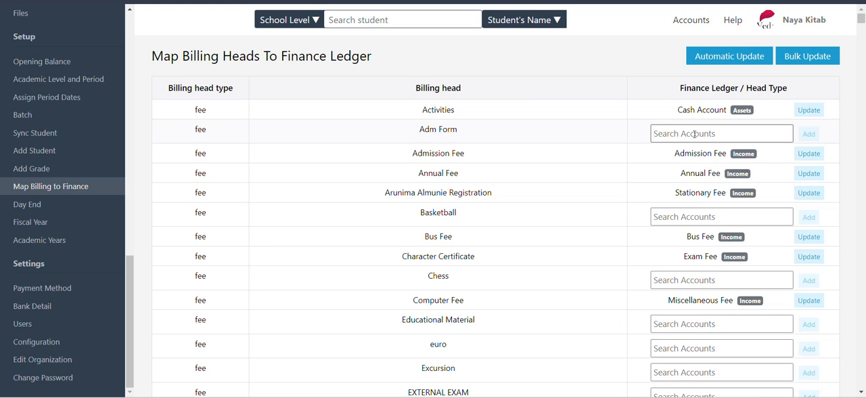
- Map Adm Form to the Admission Fee ledger, then go to Day End
text(admi)
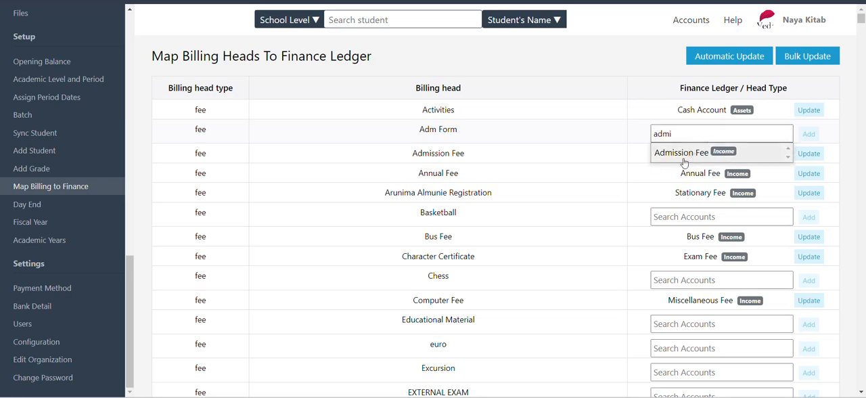
click(681, 152)
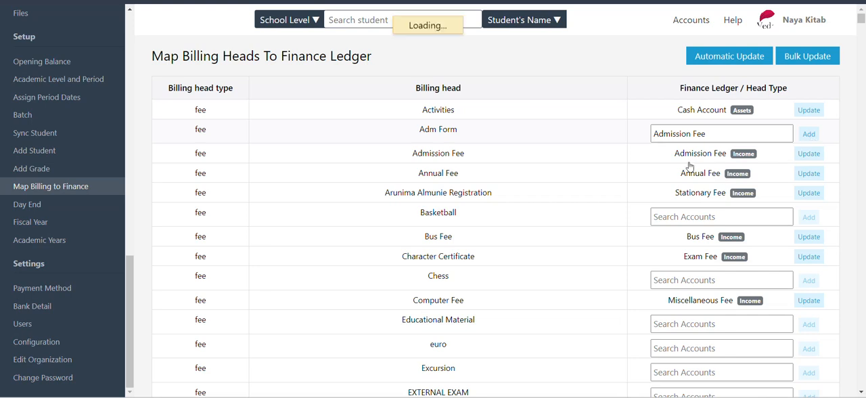
click(808, 133)
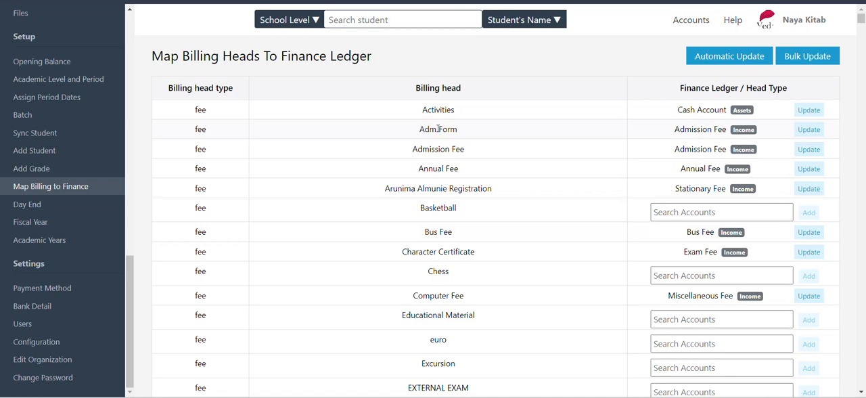
mouse_move(434, 141)
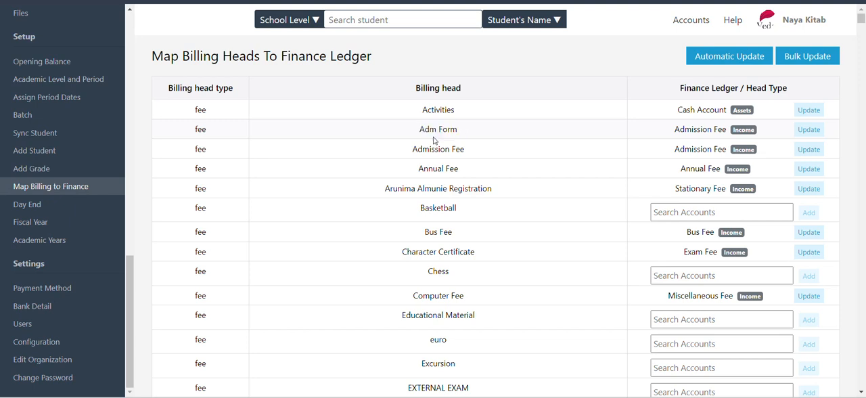
double_click(437, 129)
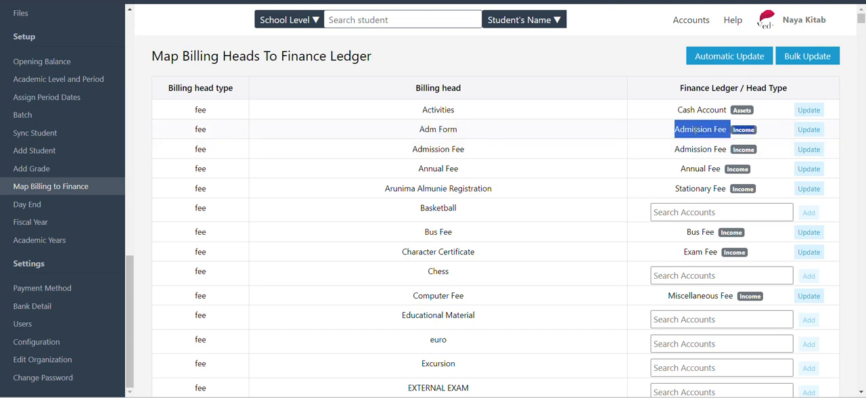
click(27, 204)
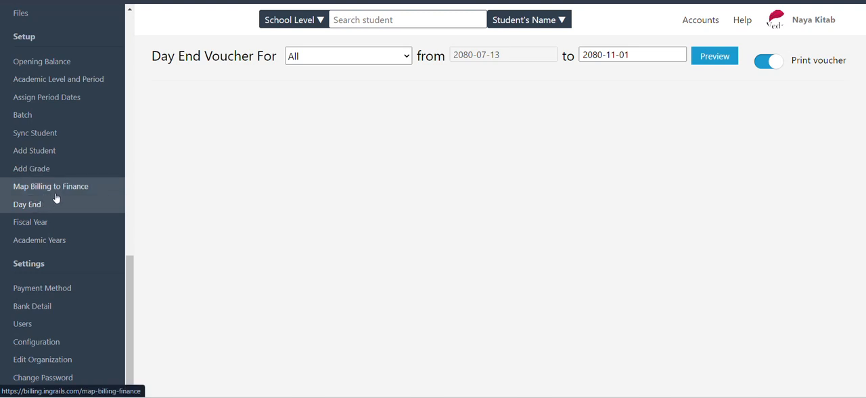
- Move between Day End and Map Billing to Finance, ending on the unmapped billing heads
click(51, 186)
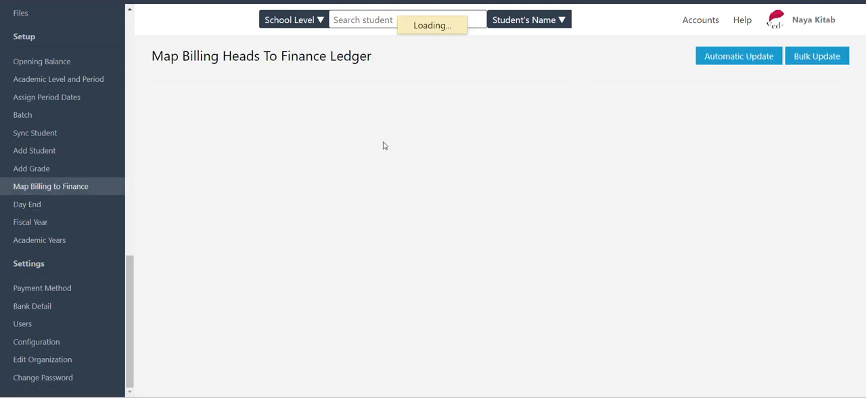
mouse_move(42, 177)
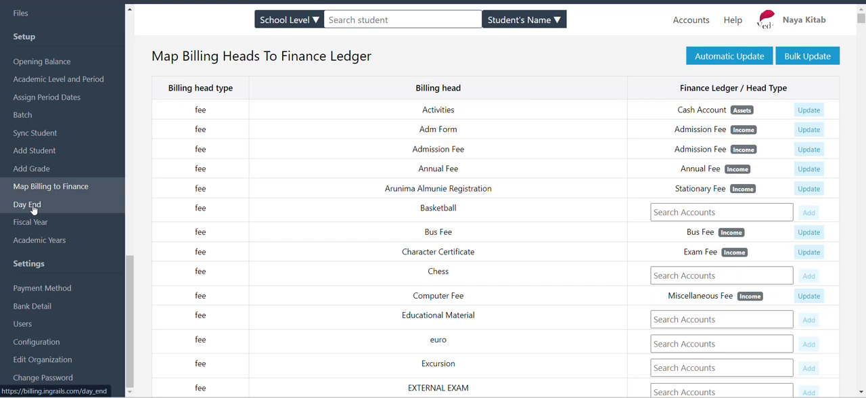
click(27, 203)
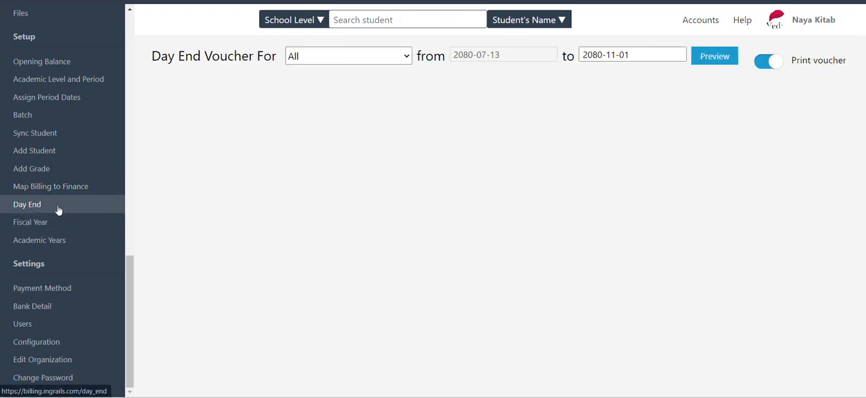
mouse_move(46, 207)
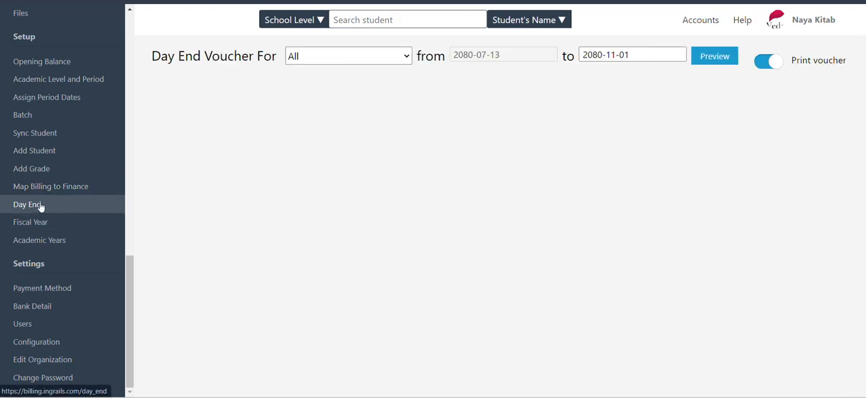
click(51, 186)
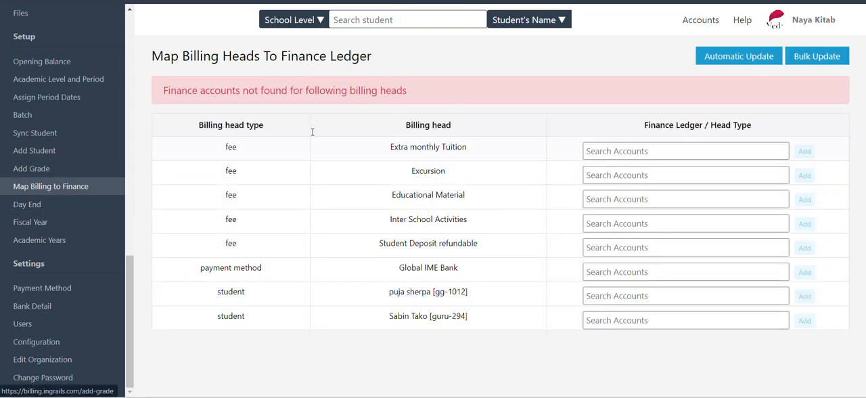
- Preview all-level day end vouchers for 2080-07-13 to 2080-11-01 and scroll through them
click(27, 204)
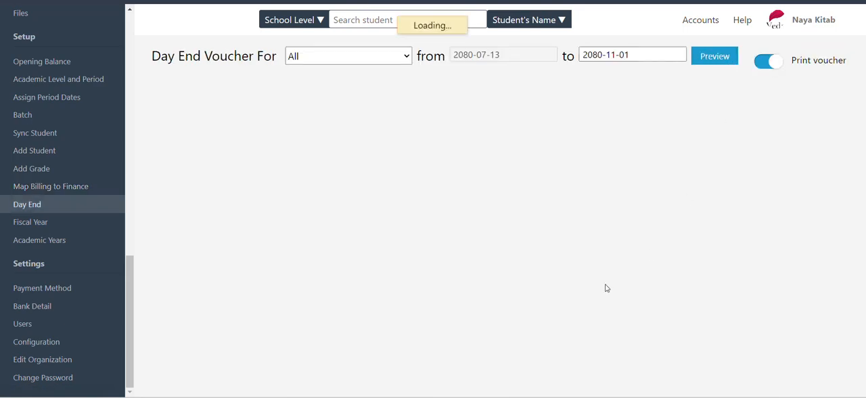
click(714, 55)
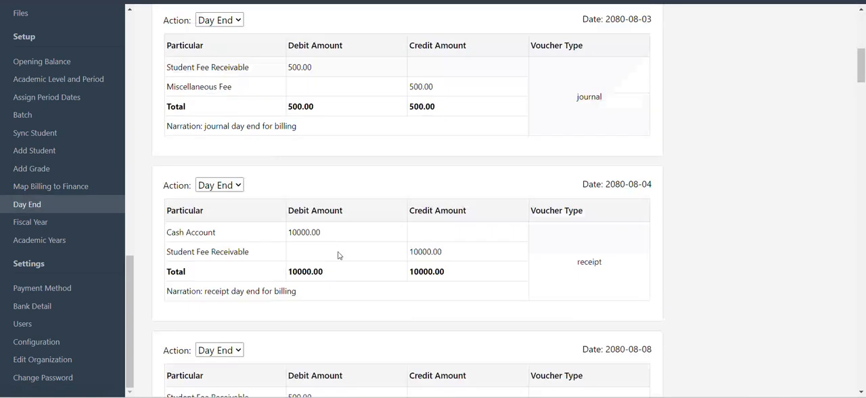
scroll(down, 3)
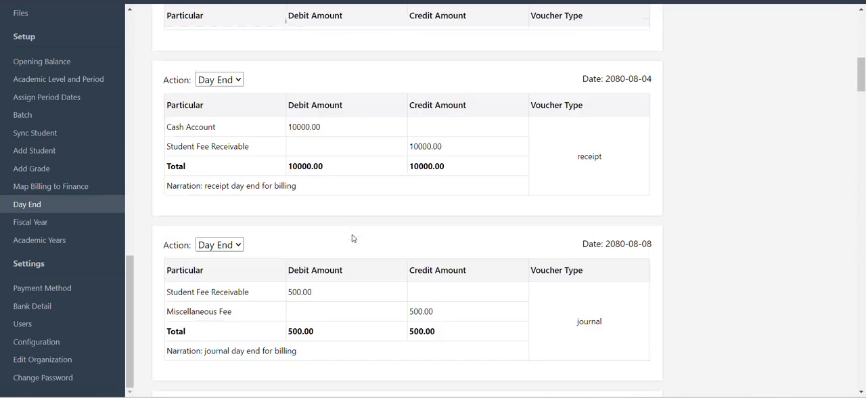
scroll(up, 3)
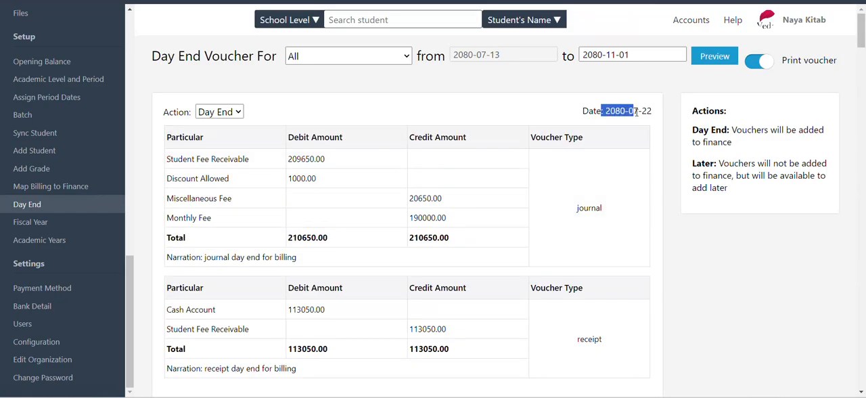
double_click(588, 208)
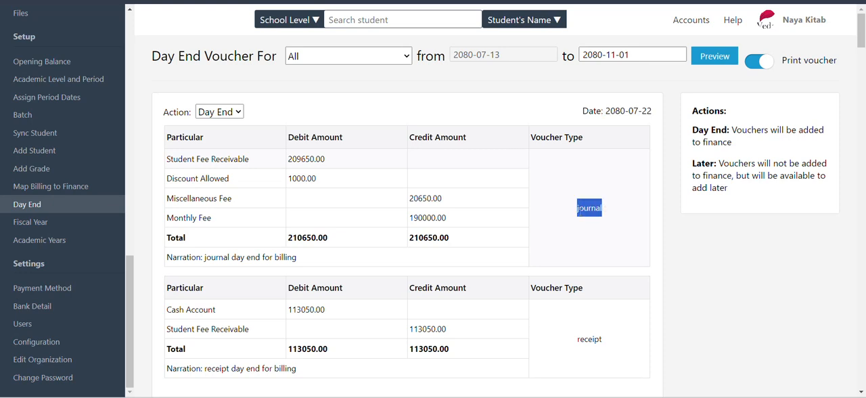
scroll(down, 3)
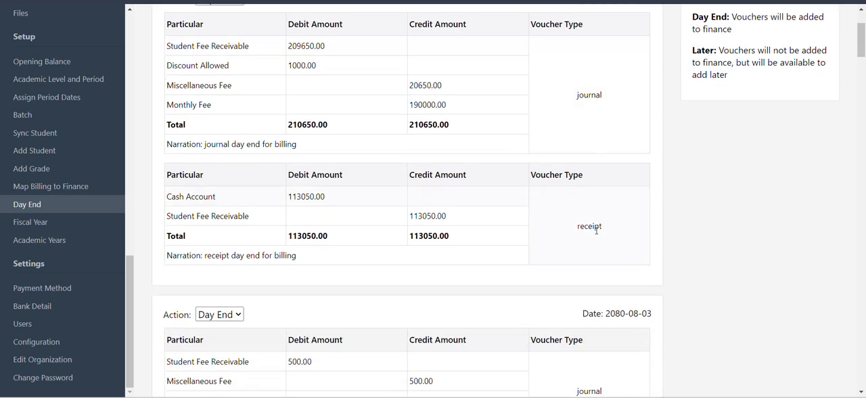
mouse_move(436, 187)
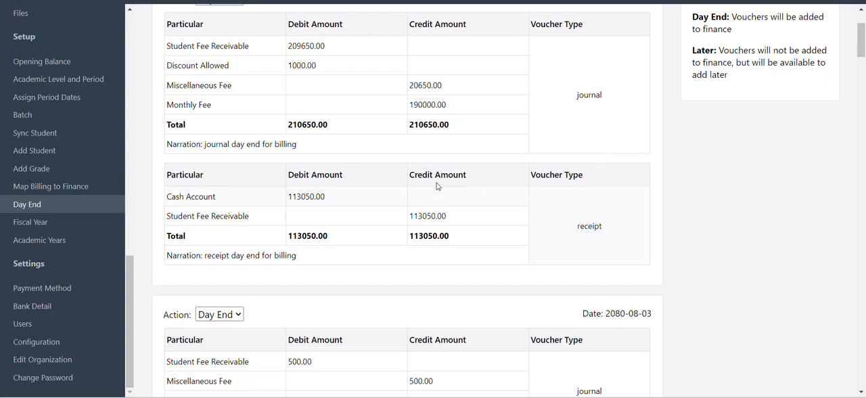
scroll(down, 3)
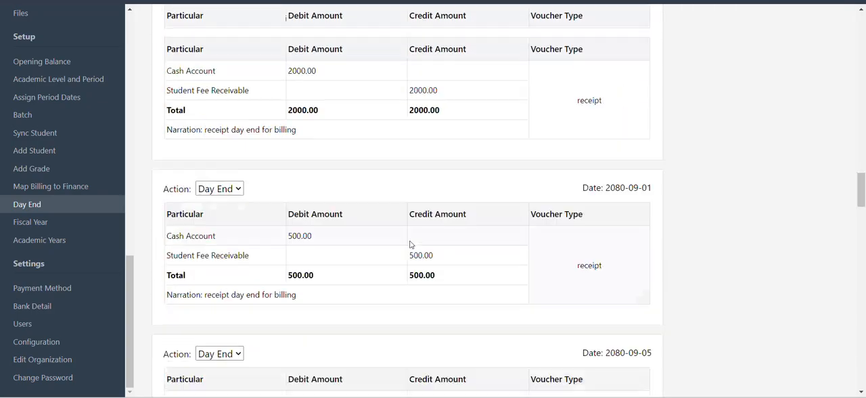
scroll(down, 3)
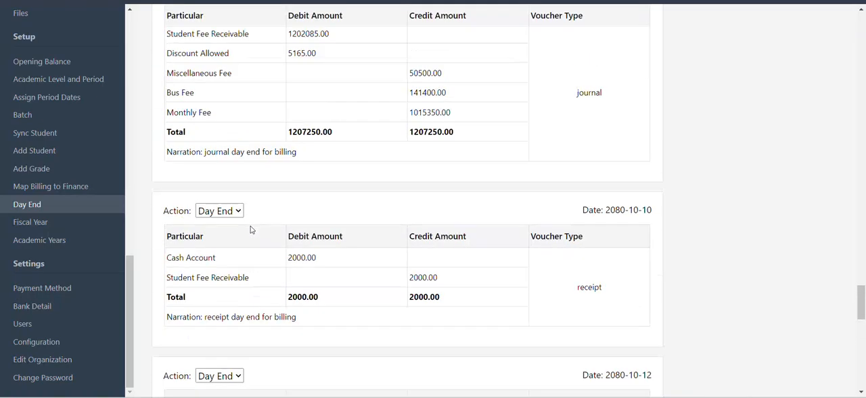
scroll(down, 3)
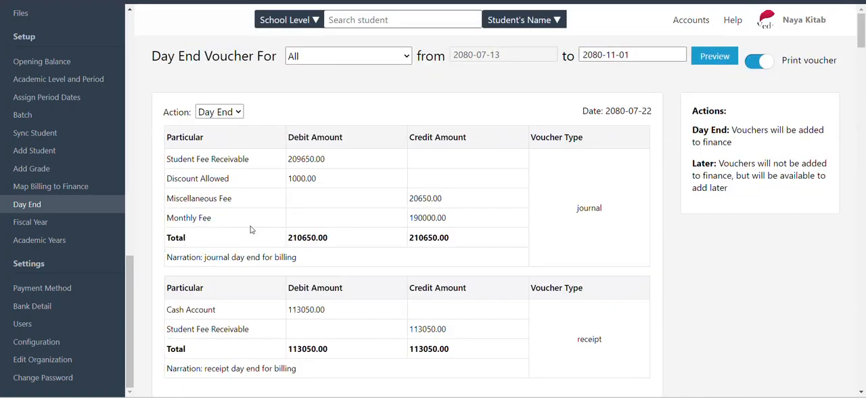
mouse_move(51, 186)
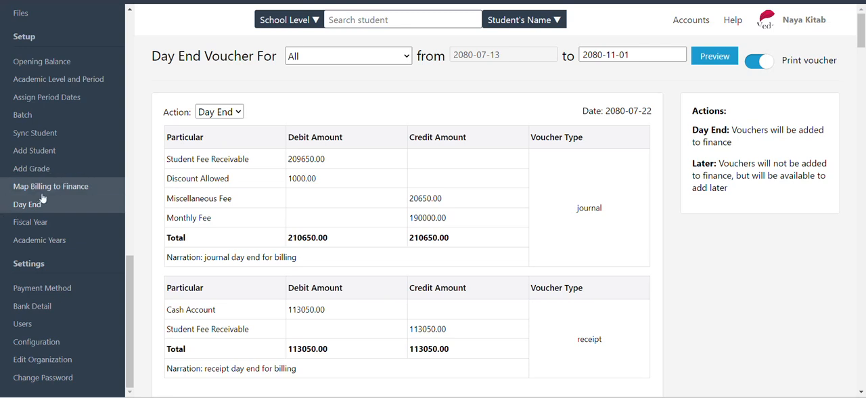
- Select only Pre-Nursery on Add Grade and submit it for Academic Year 2080
click(32, 167)
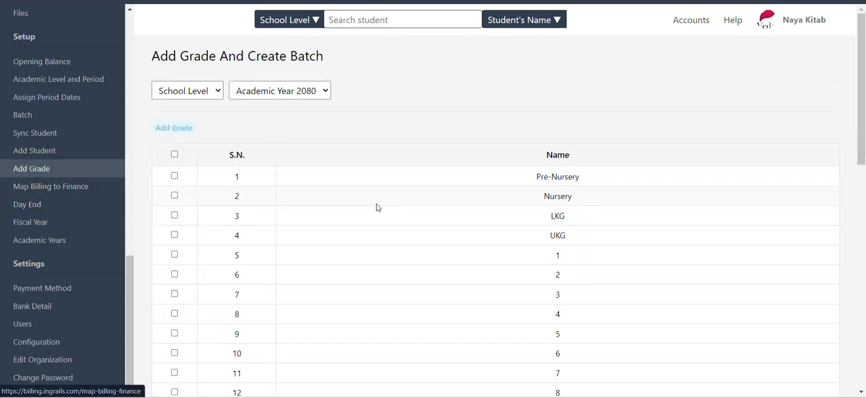
mouse_move(283, 181)
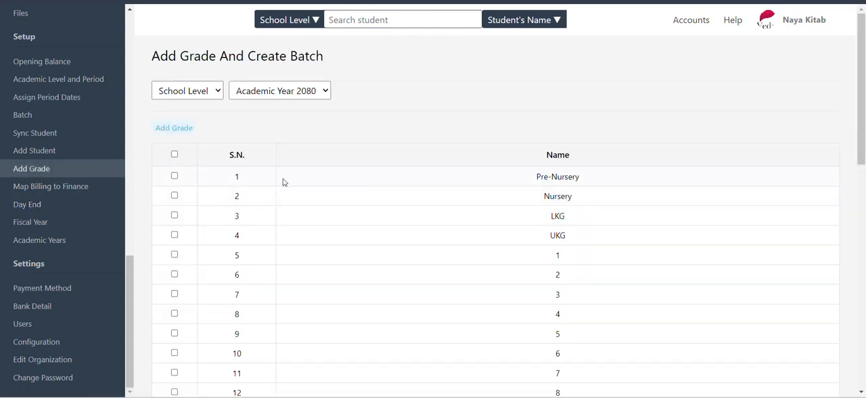
click(174, 153)
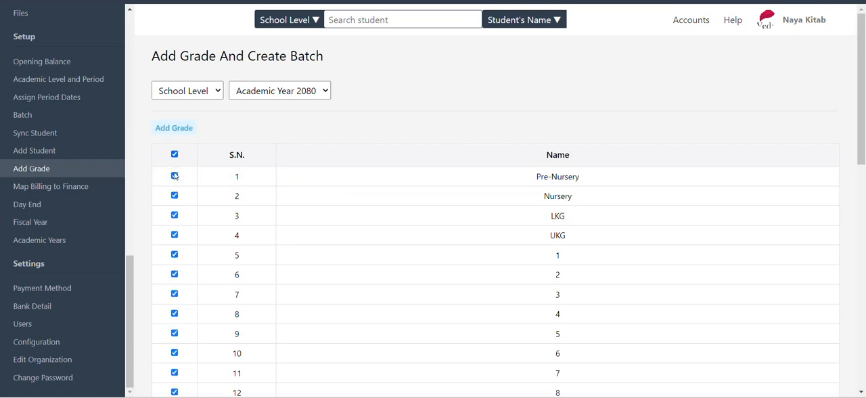
click(173, 177)
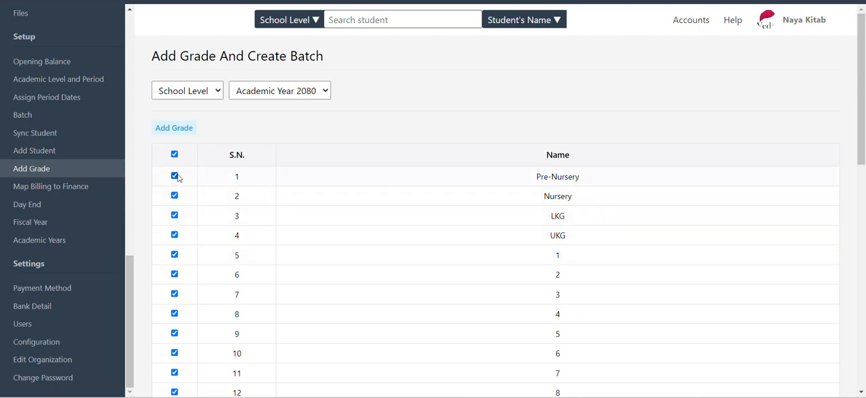
click(174, 127)
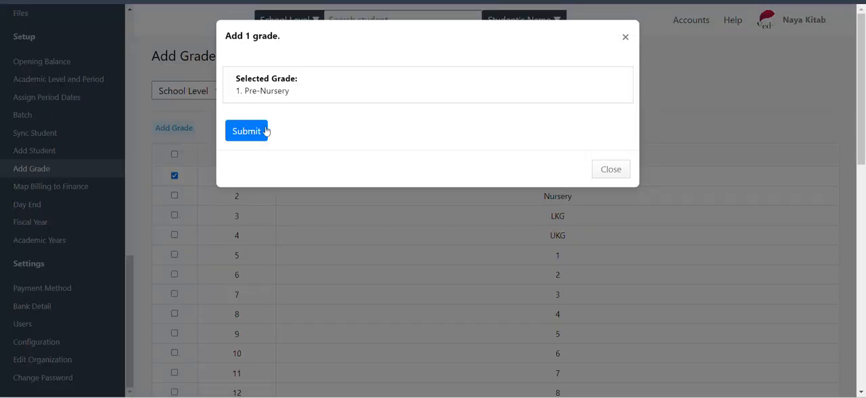
click(247, 130)
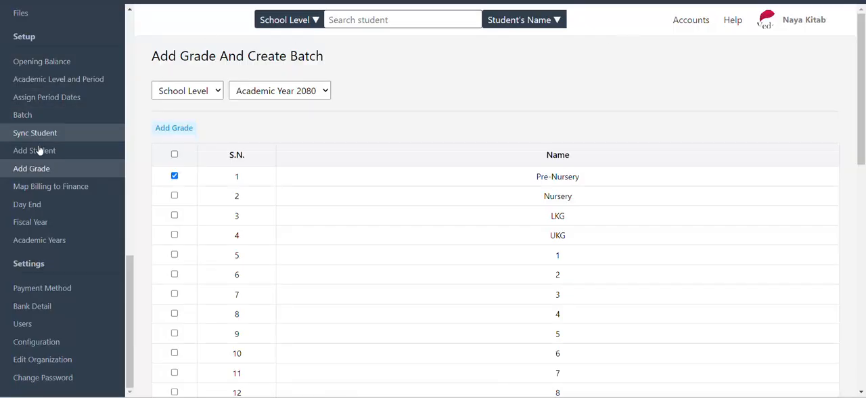
click(34, 150)
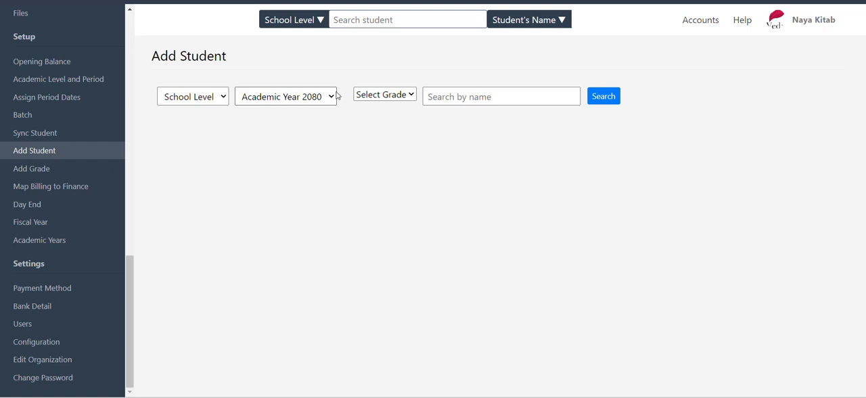
click(384, 94)
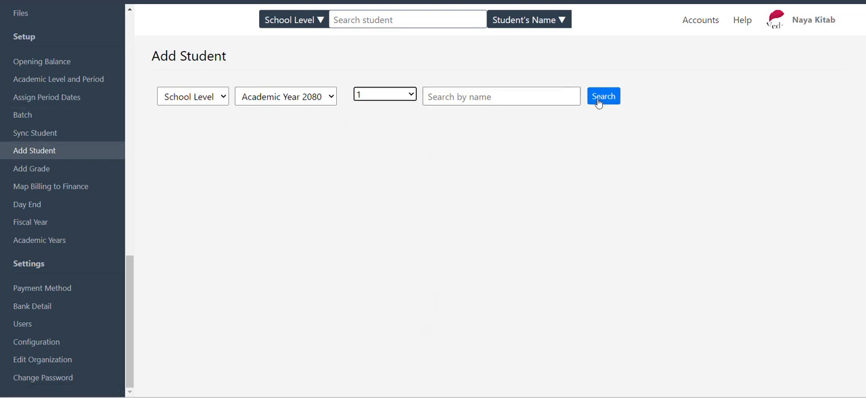
click(602, 96)
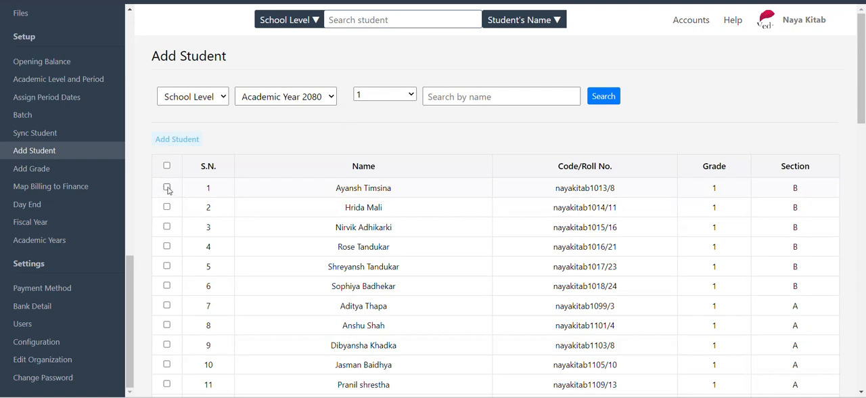
click(166, 226)
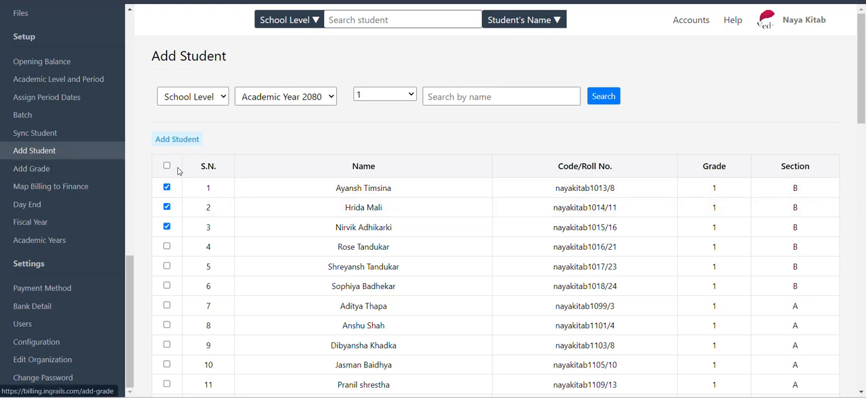
click(176, 138)
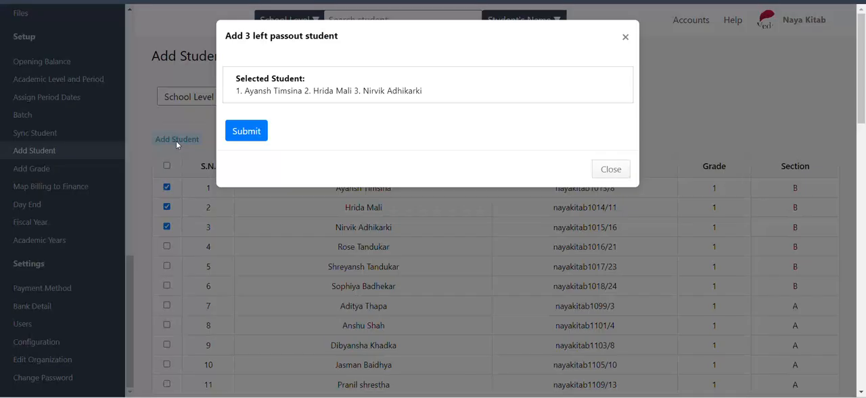
click(245, 131)
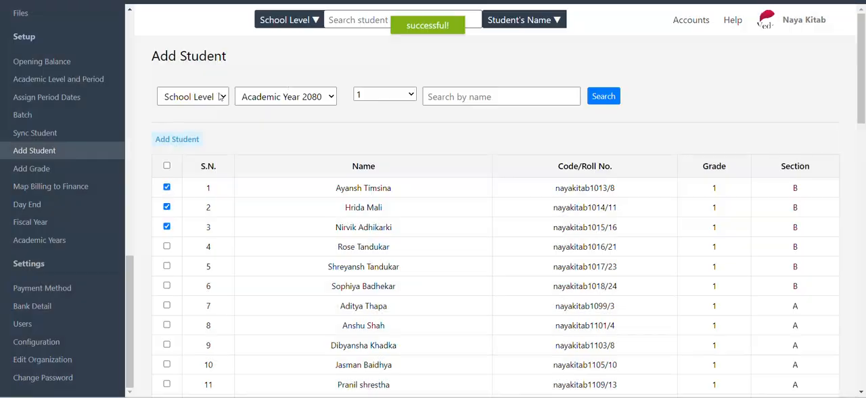
click(34, 132)
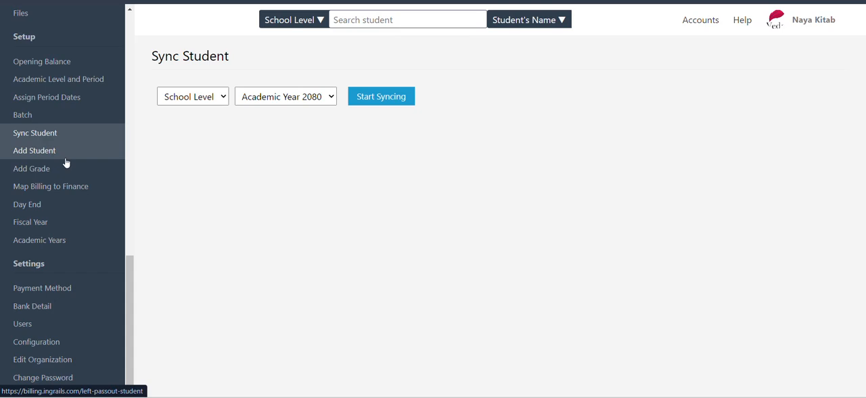
mouse_move(71, 162)
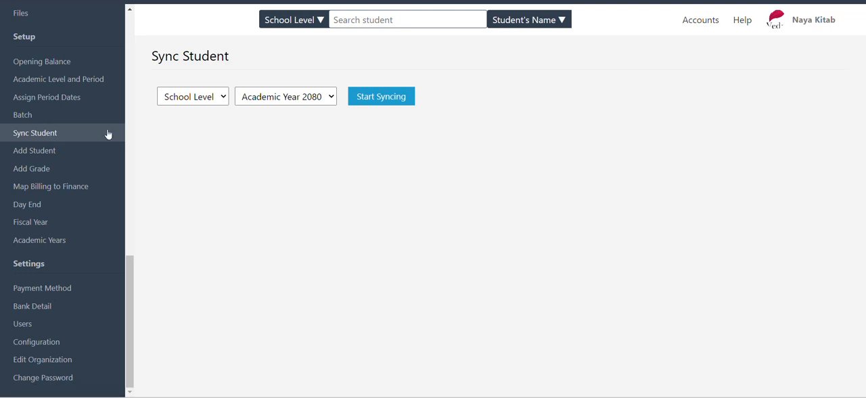
- Open Sync Student from the Setup sidebar
click(22, 114)
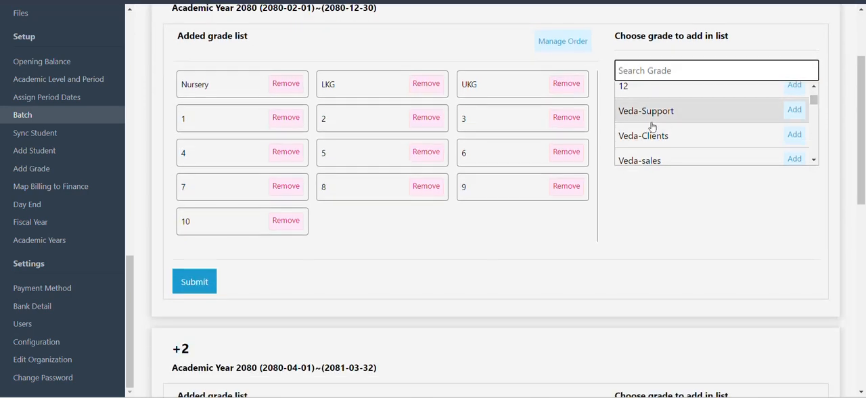
mouse_move(727, 116)
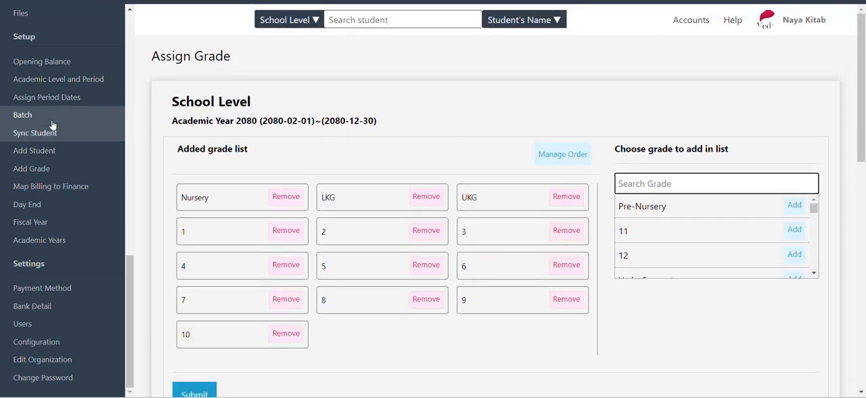
- Load Academic Year 2080 periods and set Baisakh's start to 2080-01-01, filling all dates
click(46, 97)
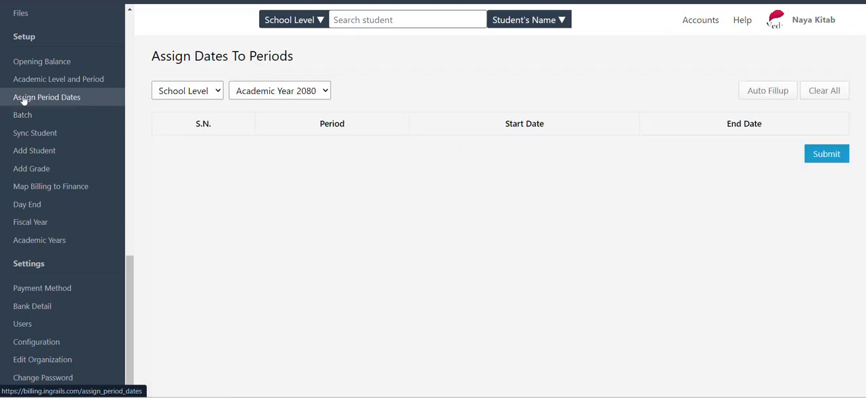
click(767, 90)
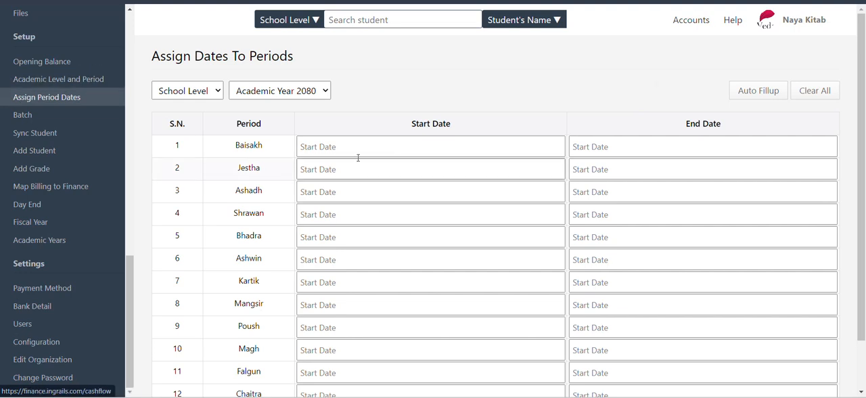
mouse_move(757, 90)
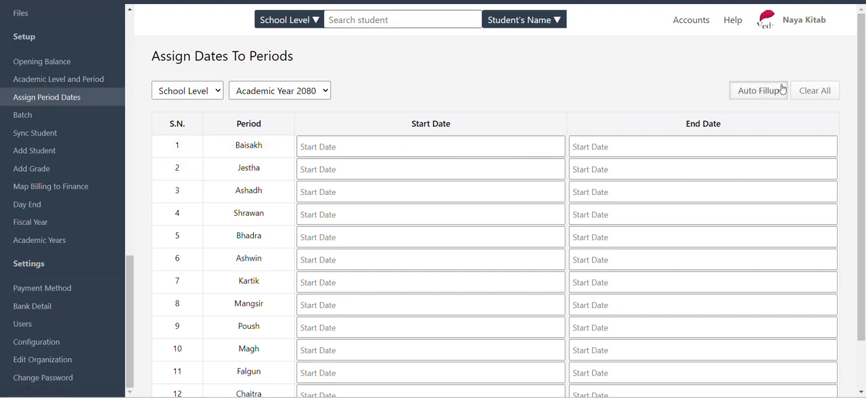
double_click(249, 145)
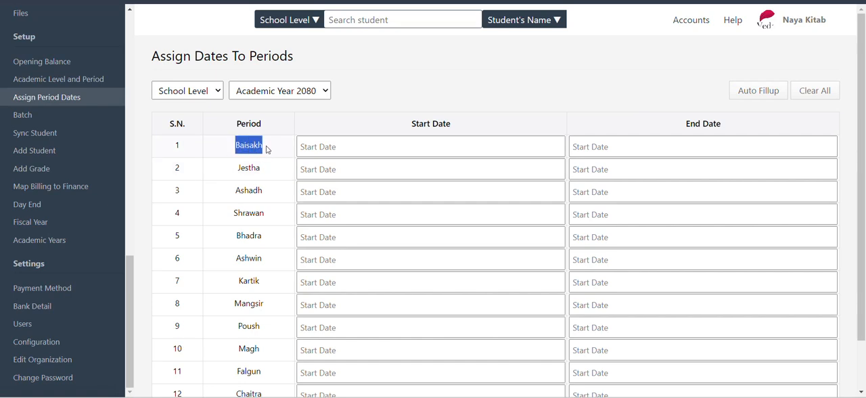
click(430, 146)
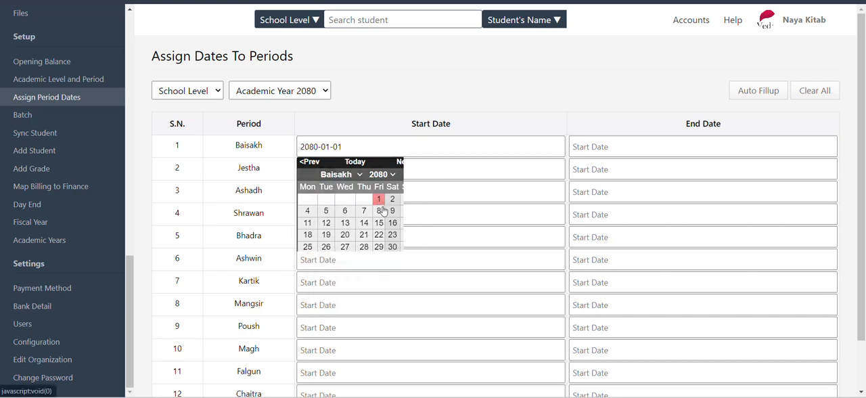
click(702, 146)
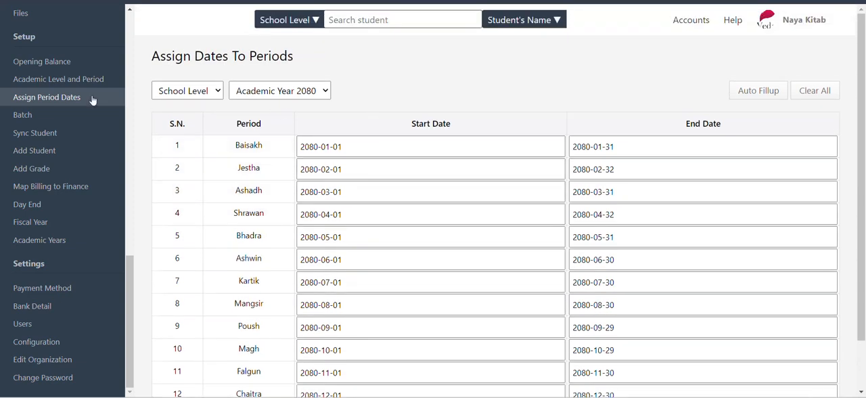
click(58, 79)
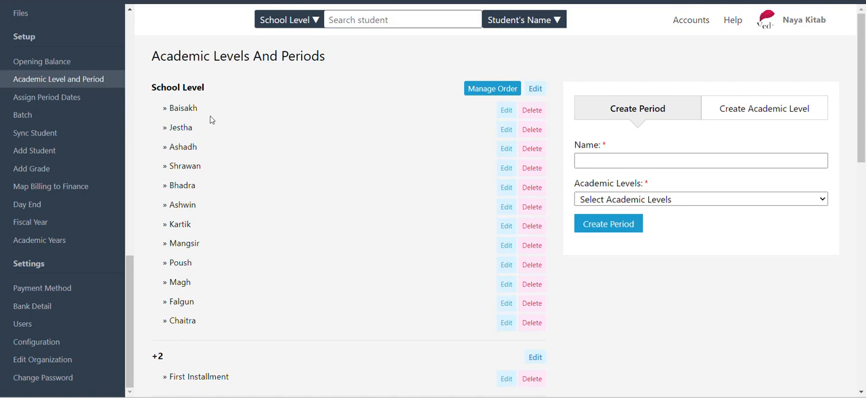
double_click(177, 87)
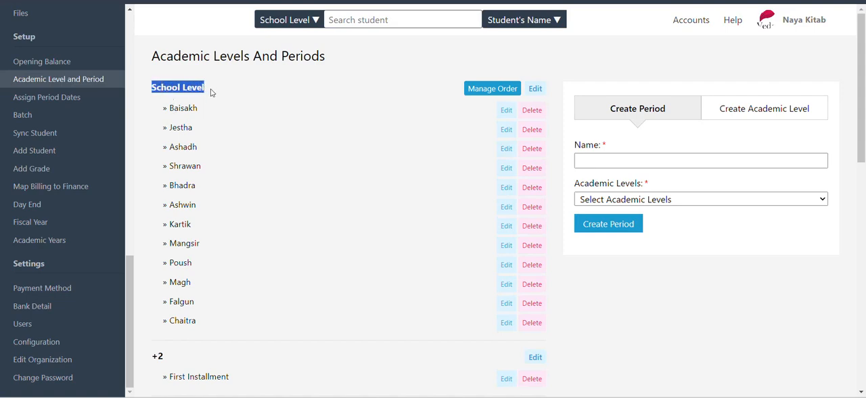
mouse_move(208, 108)
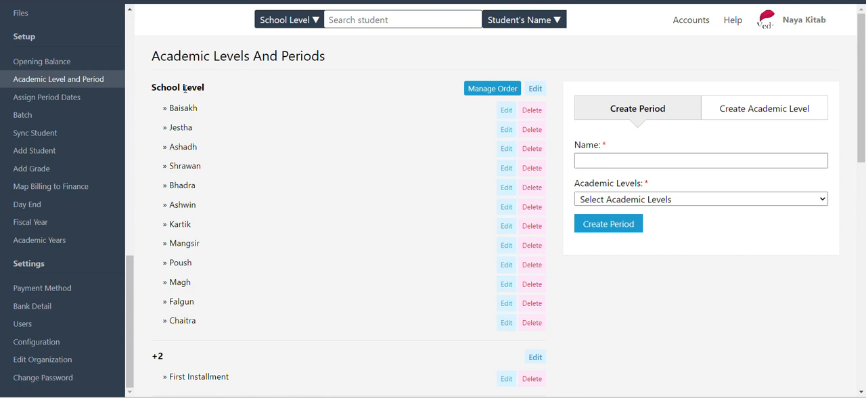
scroll(down, 3)
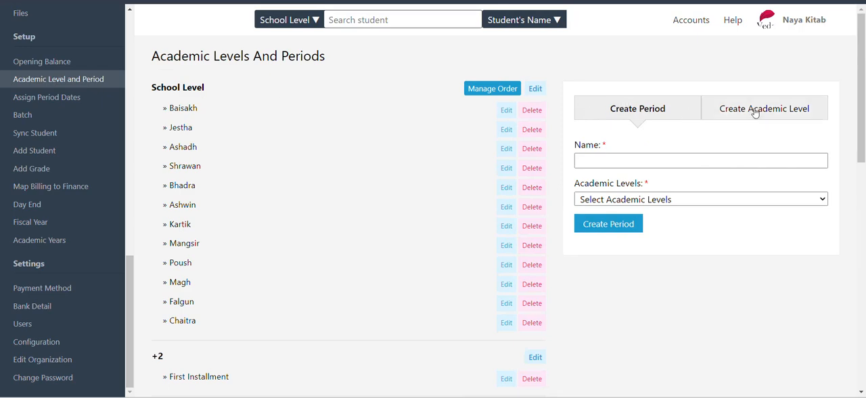
- Create a new academic level named 'School level' with period escapable left off
click(764, 109)
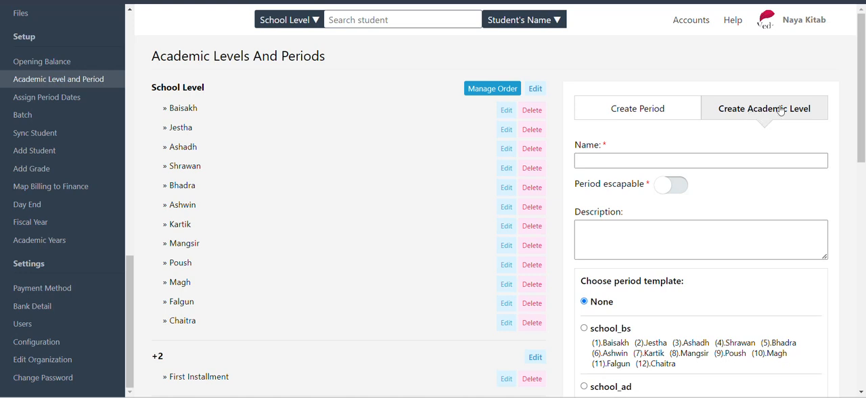
click(700, 160)
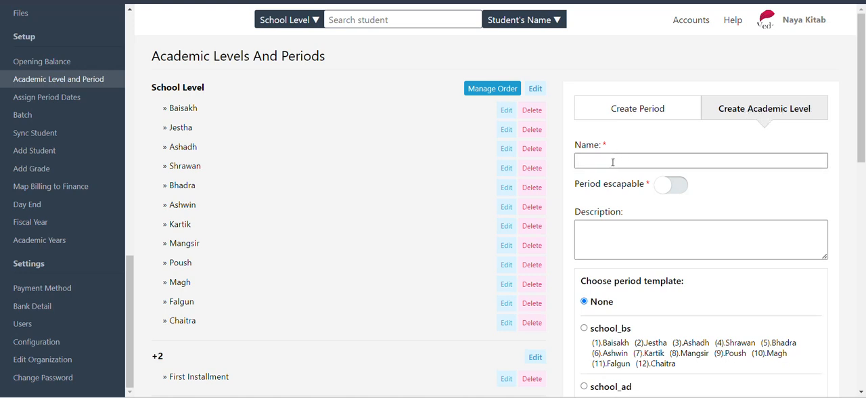
text(School level)
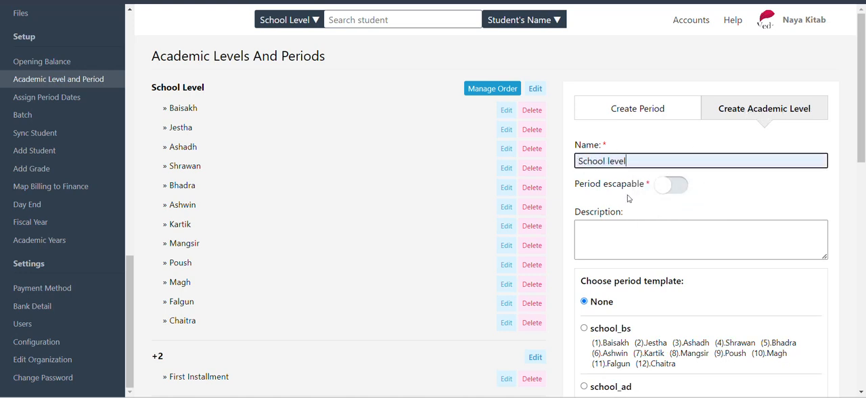
double_click(602, 183)
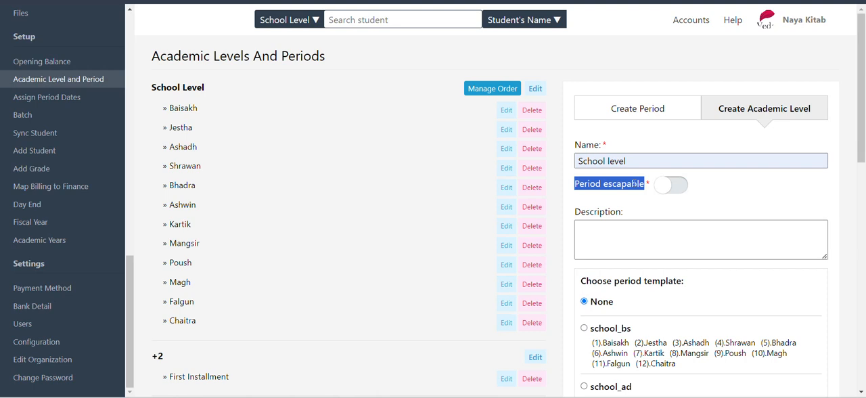
mouse_move(179, 113)
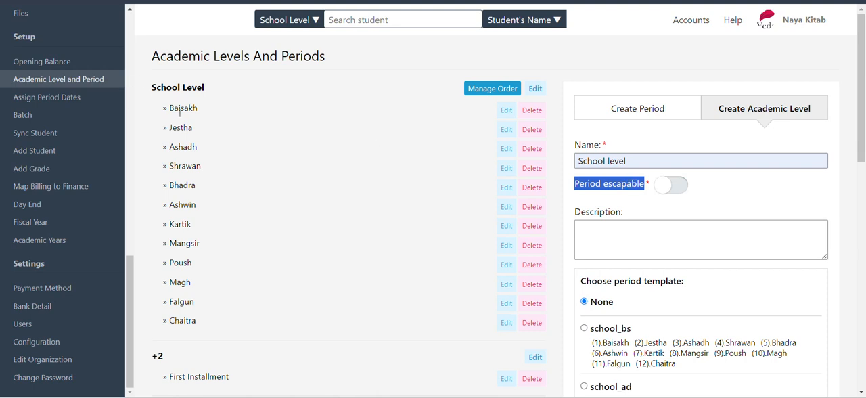
- Look over the Baisakh period and the school_bs period template without choosing one
double_click(183, 108)
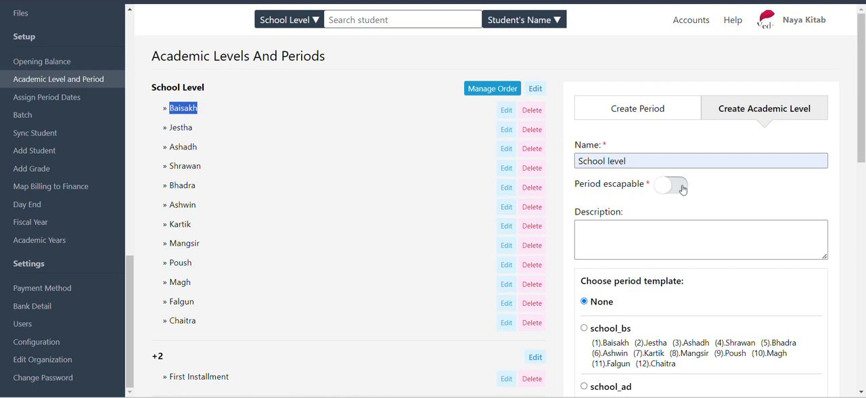
click(670, 185)
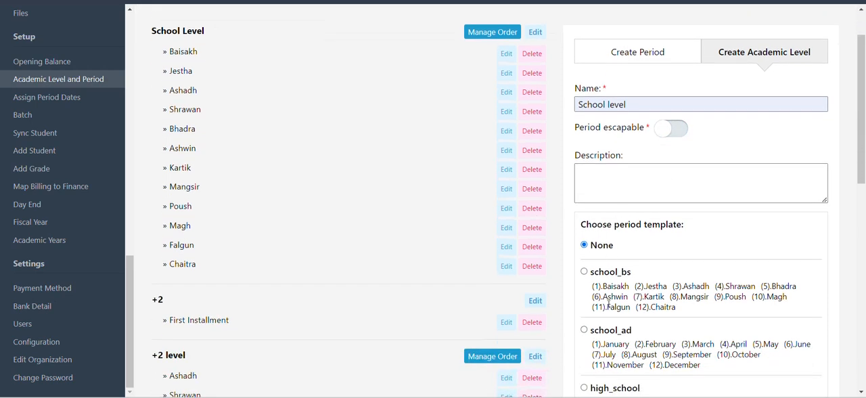
scroll(down, 3)
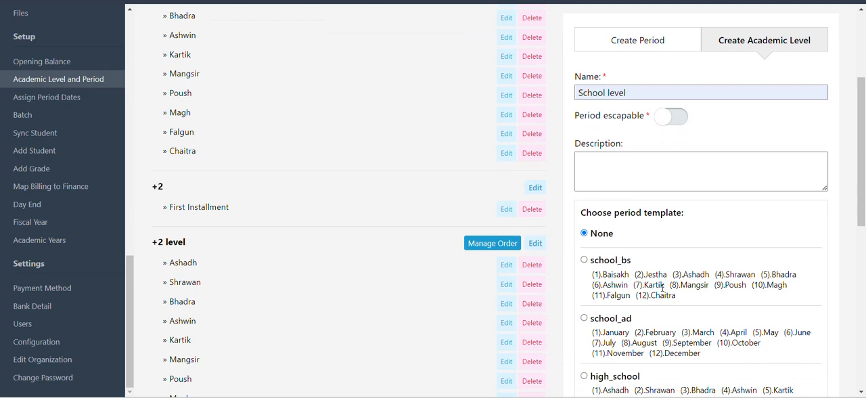
double_click(611, 274)
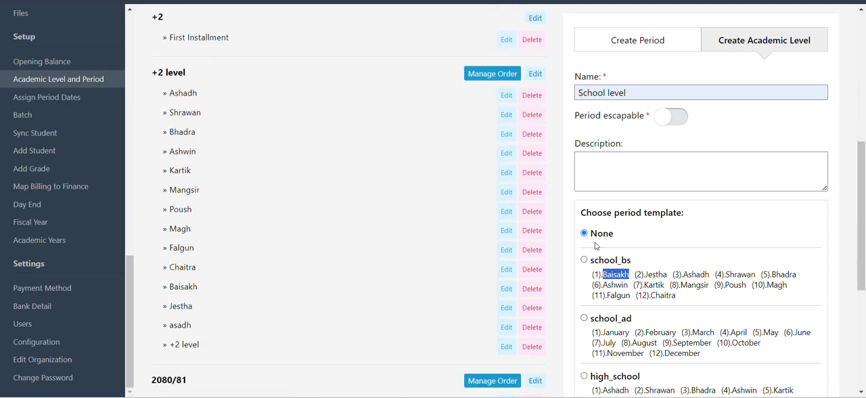
scroll(down, 3)
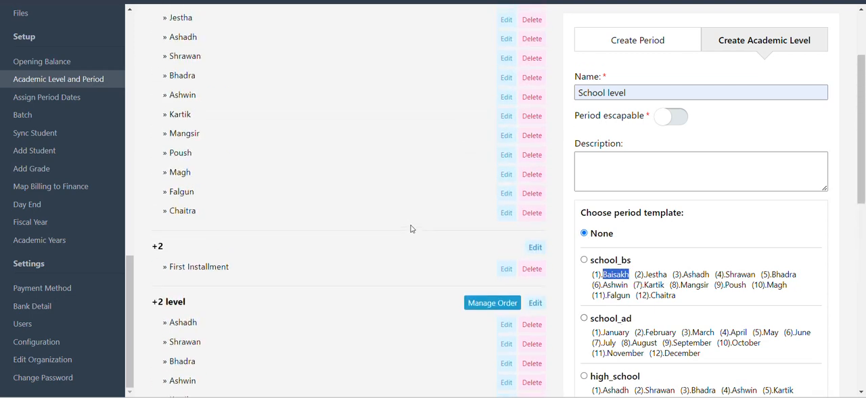
scroll(down, 3)
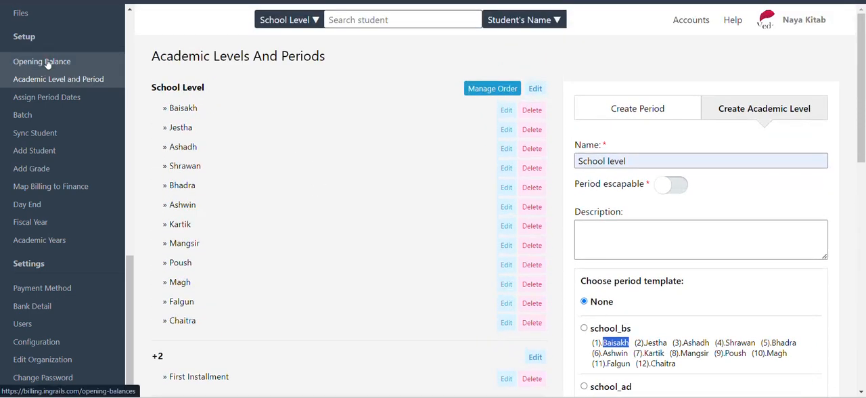
- Open Opening Balances for School Level and Academic Year 2080 after browsing the fee list
click(41, 61)
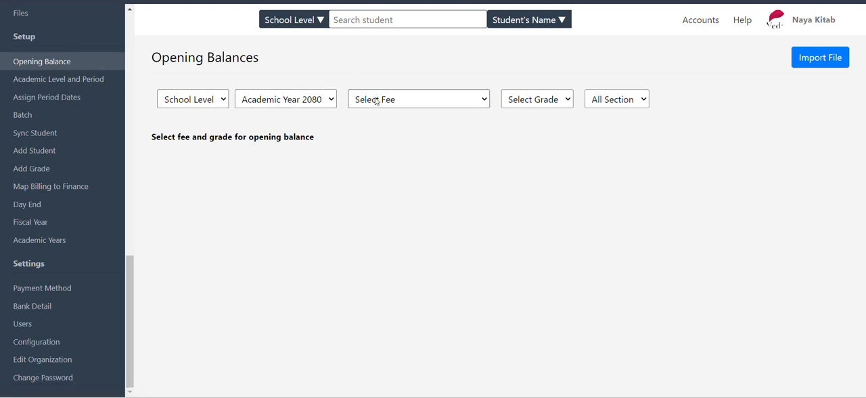
click(418, 99)
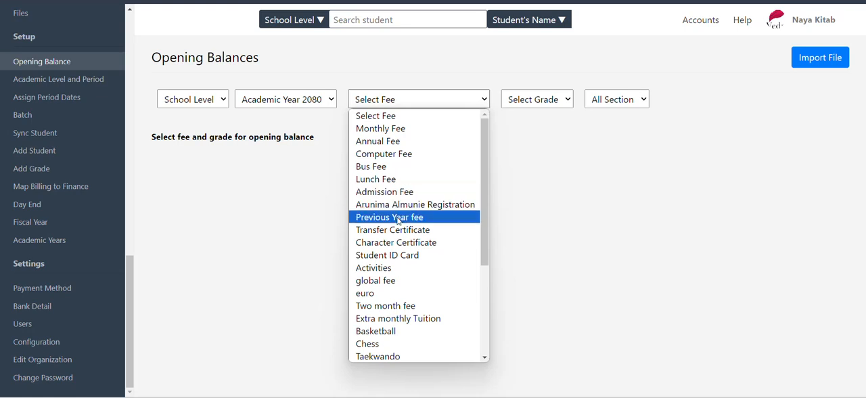
scroll(down, 3)
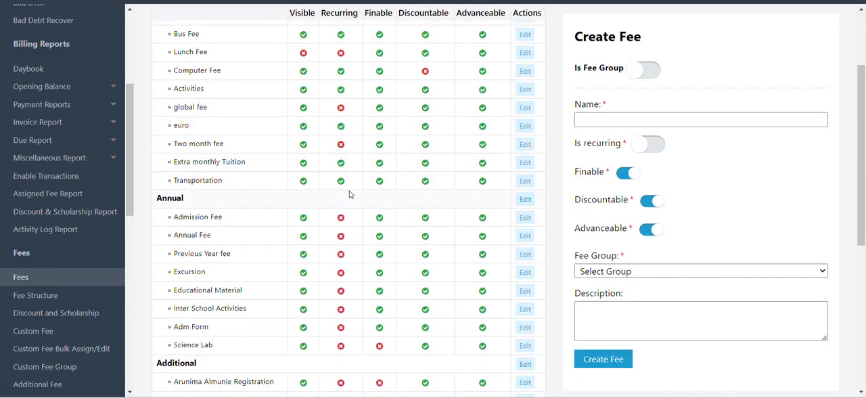
scroll(down, 3)
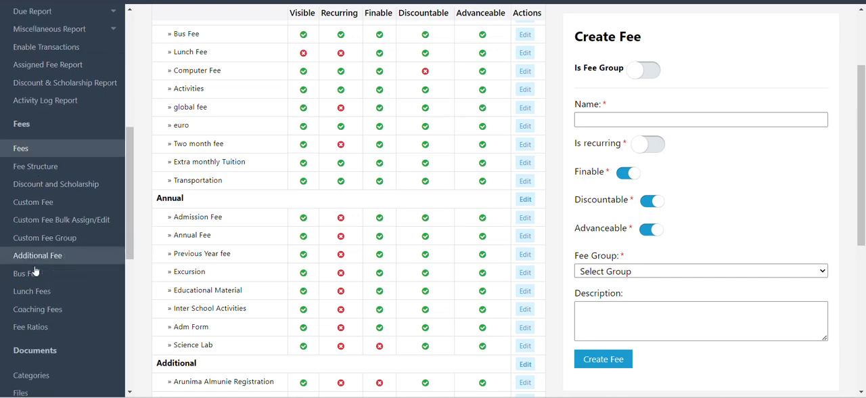
click(42, 287)
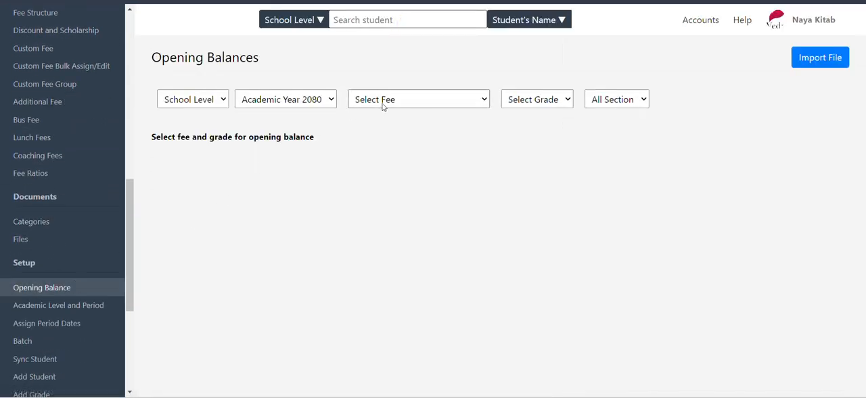
- Show grade 1 opening balances for the Previous Year fee, then open Import Opening Balance
click(418, 98)
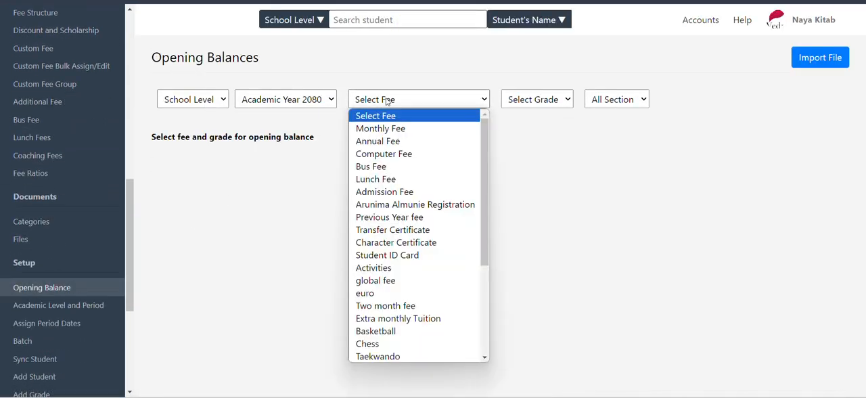
mouse_move(384, 191)
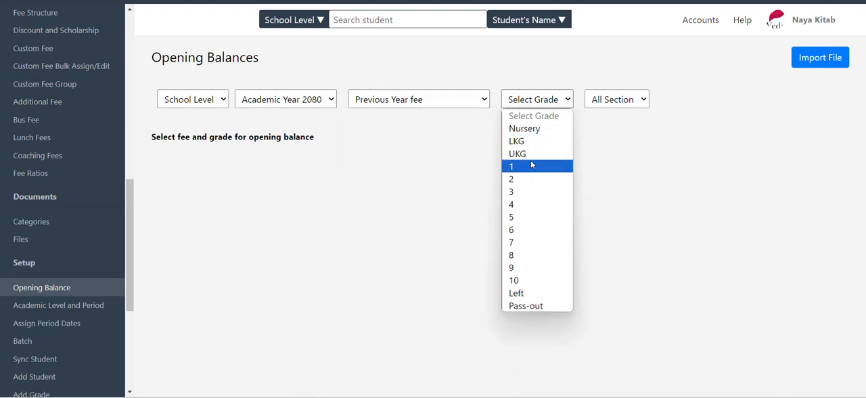
click(510, 166)
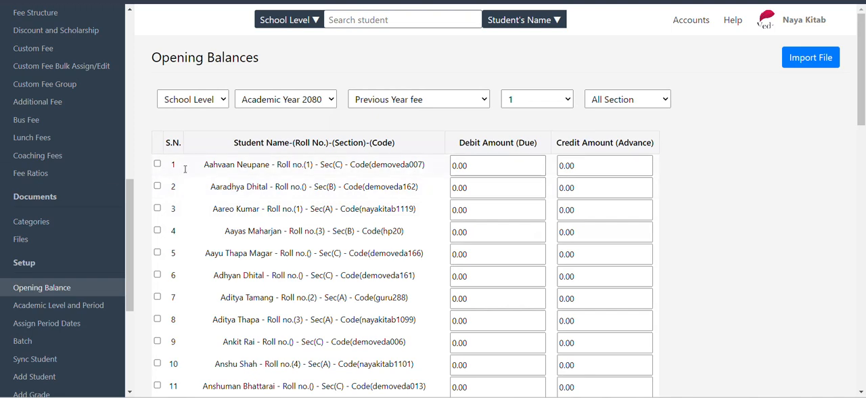
click(497, 165)
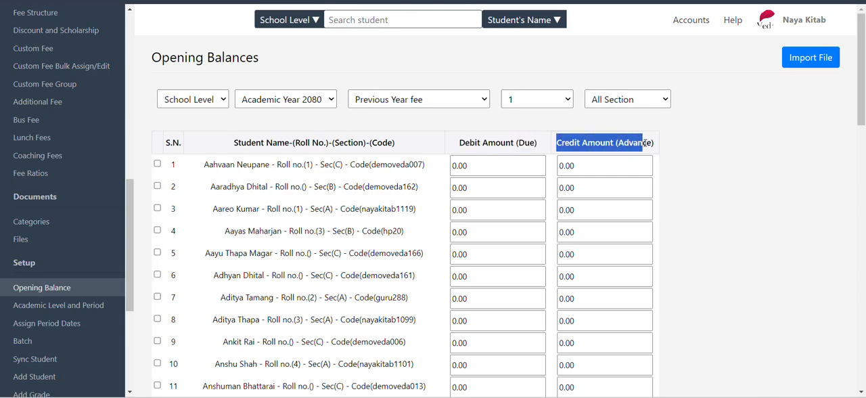
scroll(down, 3)
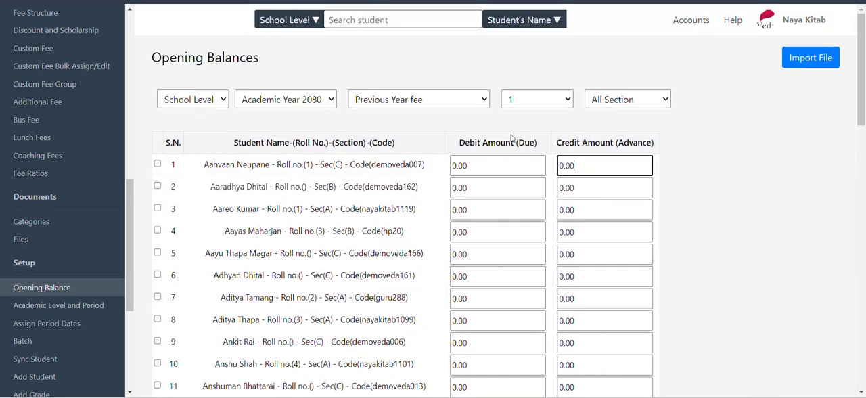
click(809, 56)
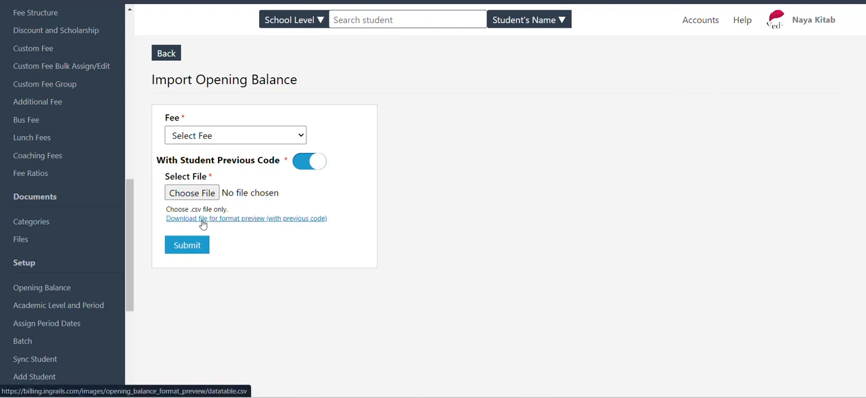
mouse_move(206, 223)
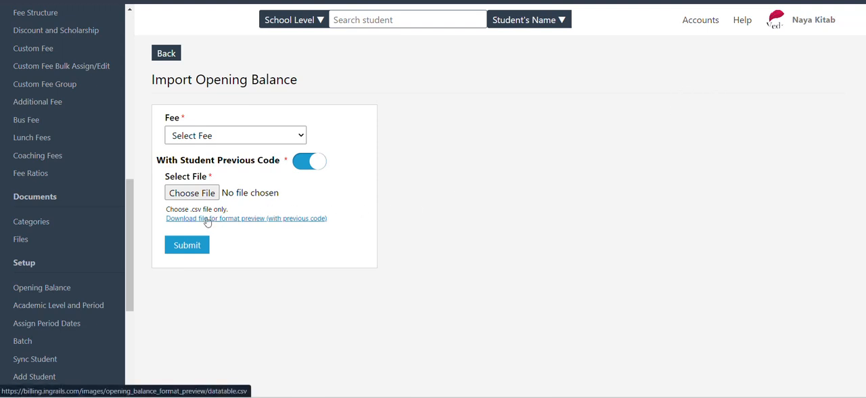